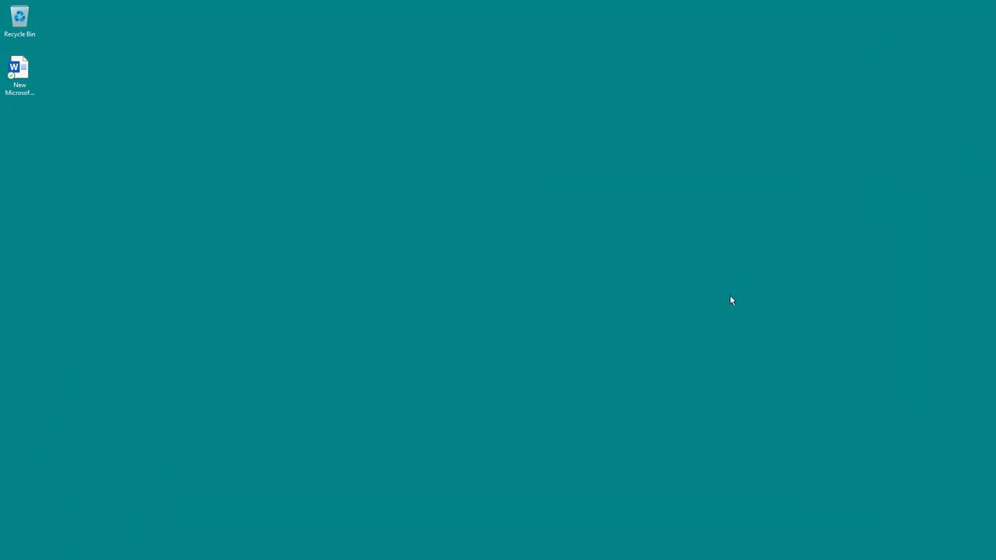
# Deselect the existing Word document and bring up the desktop context menu
pyautogui.click(19, 71)
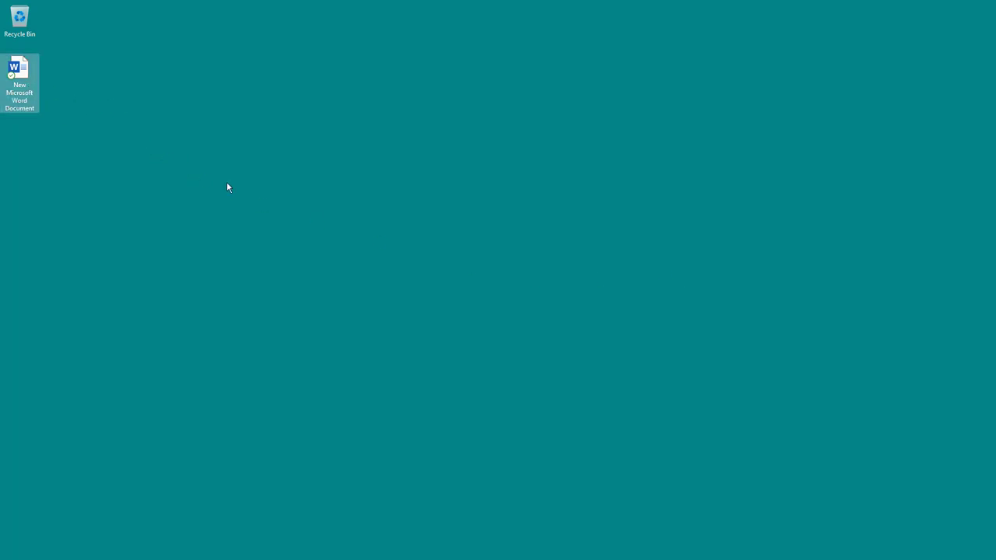
pyautogui.click(227, 186)
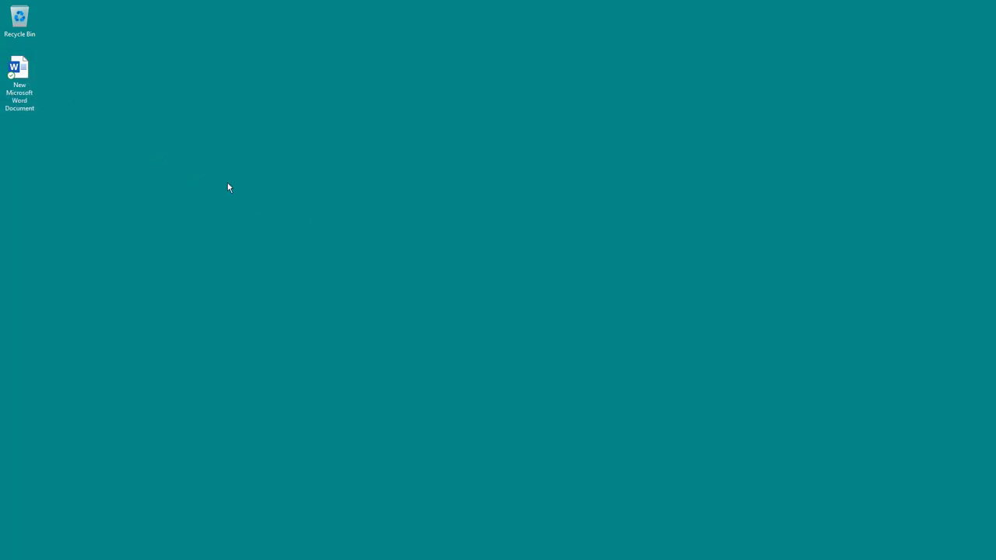
pyautogui.rightClick(229, 187)
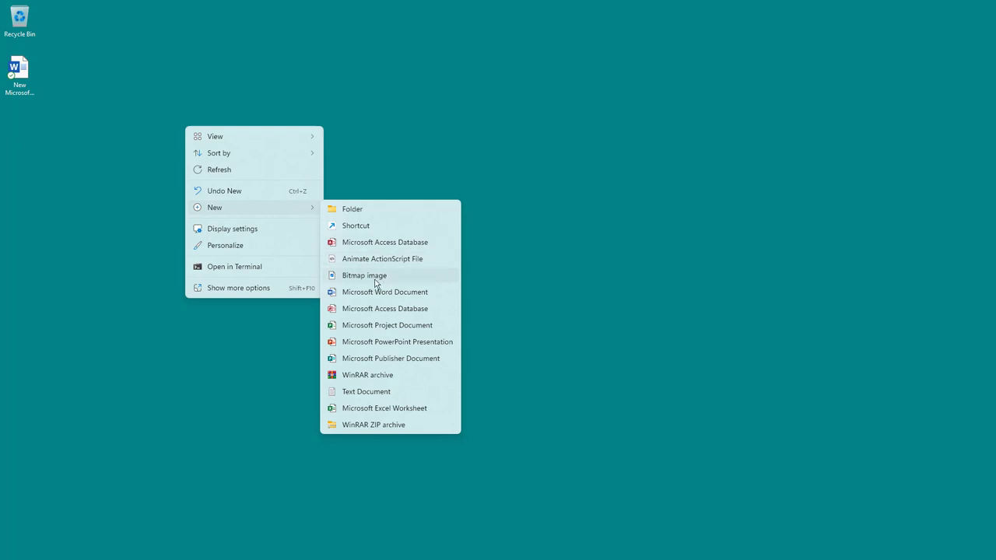
# Create New Microsoft Word Document (2) and place it directly beneath the first document
pyautogui.click(385, 292)
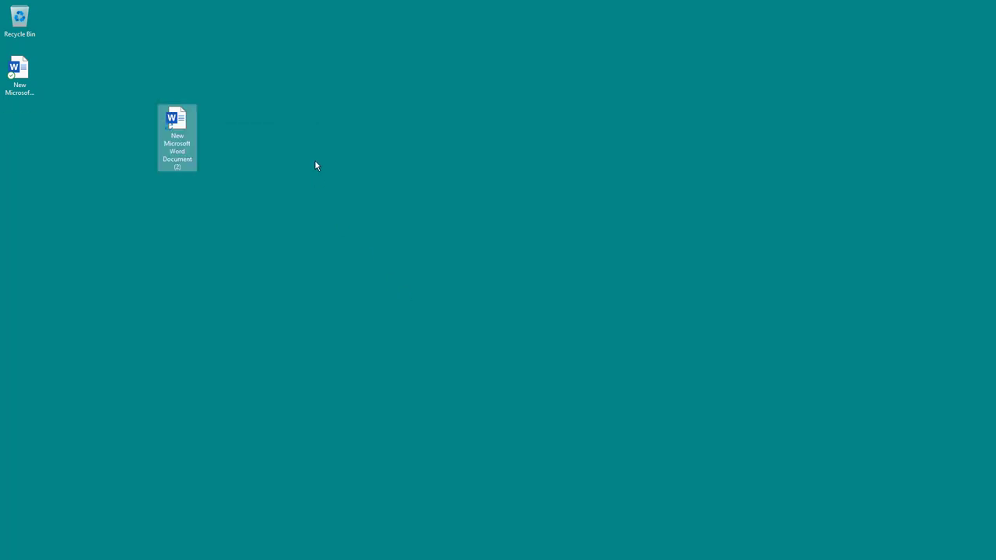
pyautogui.moveTo(178, 137); pyautogui.dragTo(19, 137)
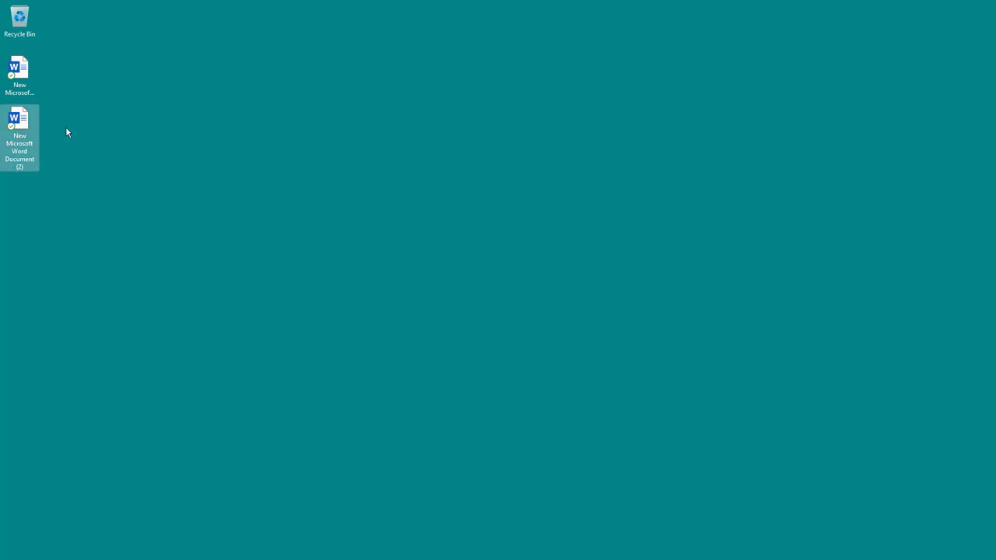
pyautogui.click(283, 206)
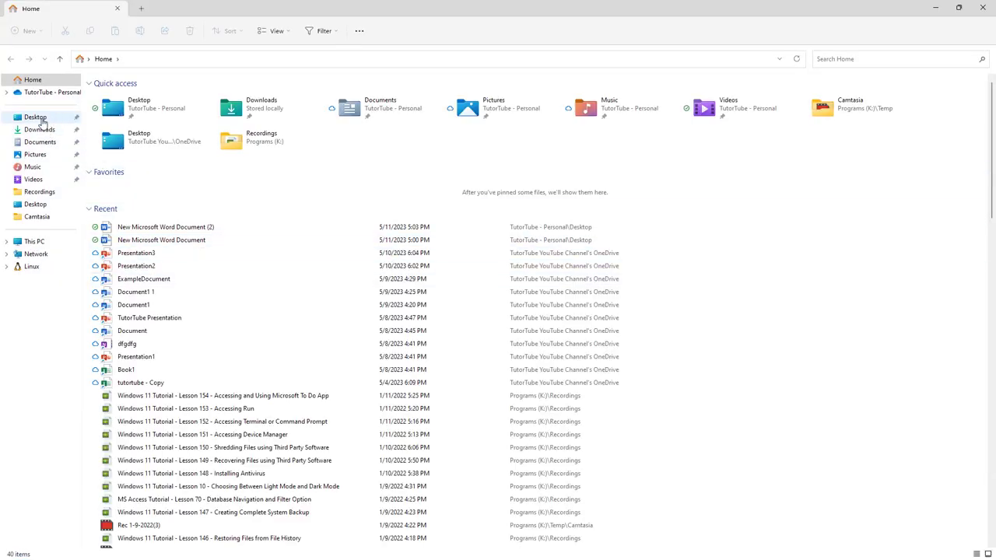
# Browse to TutorTube - Personal > Desktop to confirm both Word documents are stored there
pyautogui.click(52, 92)
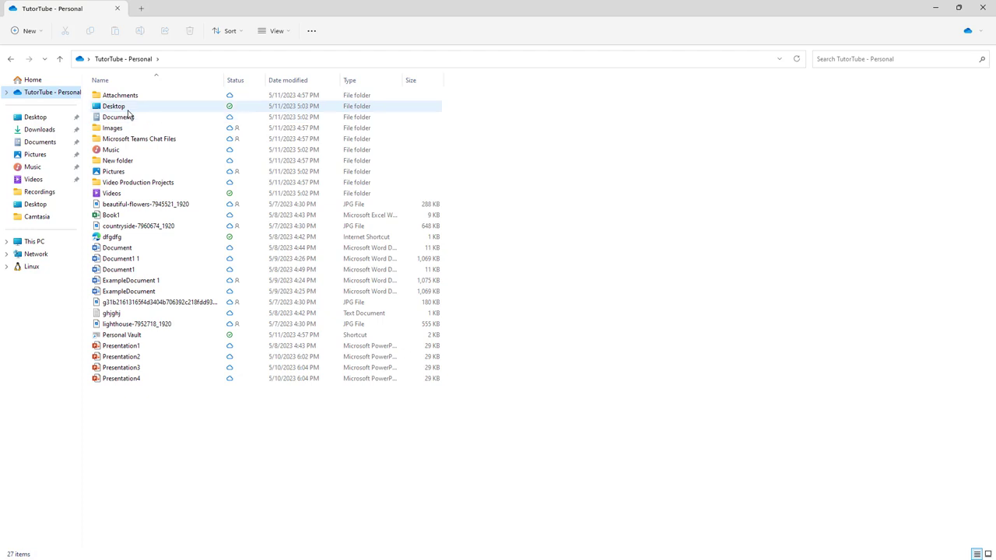
pyautogui.doubleClick(114, 106)
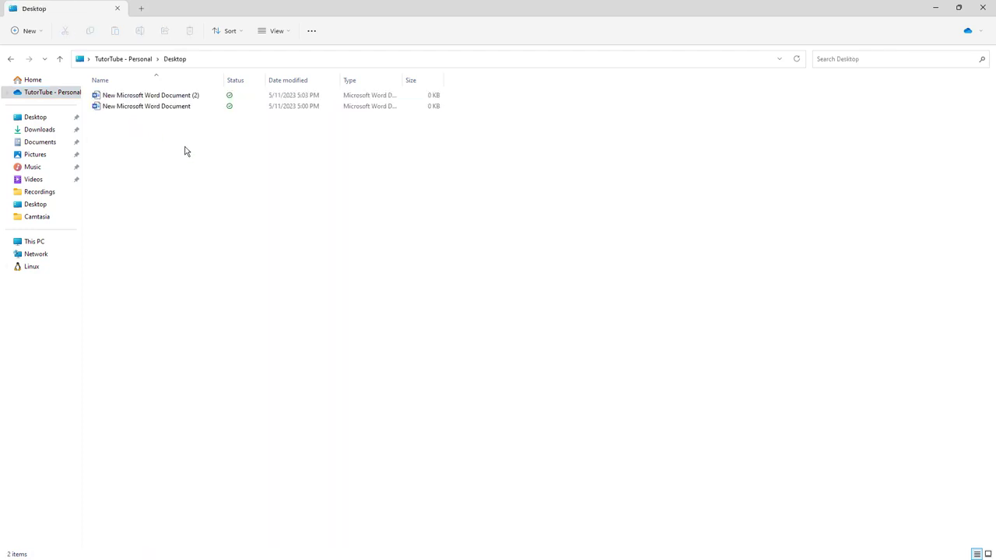
pyautogui.click(123, 59)
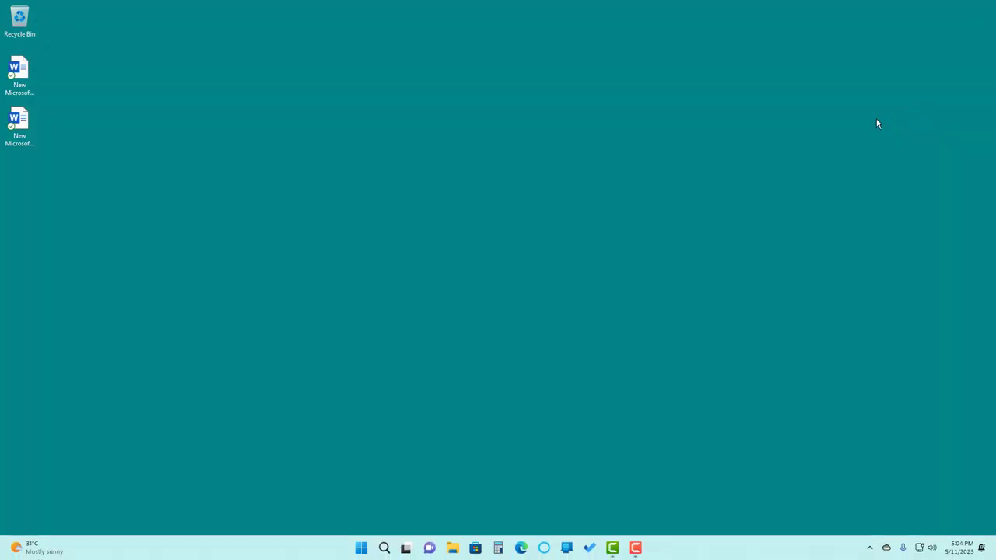
pyautogui.moveTo(893, 529)
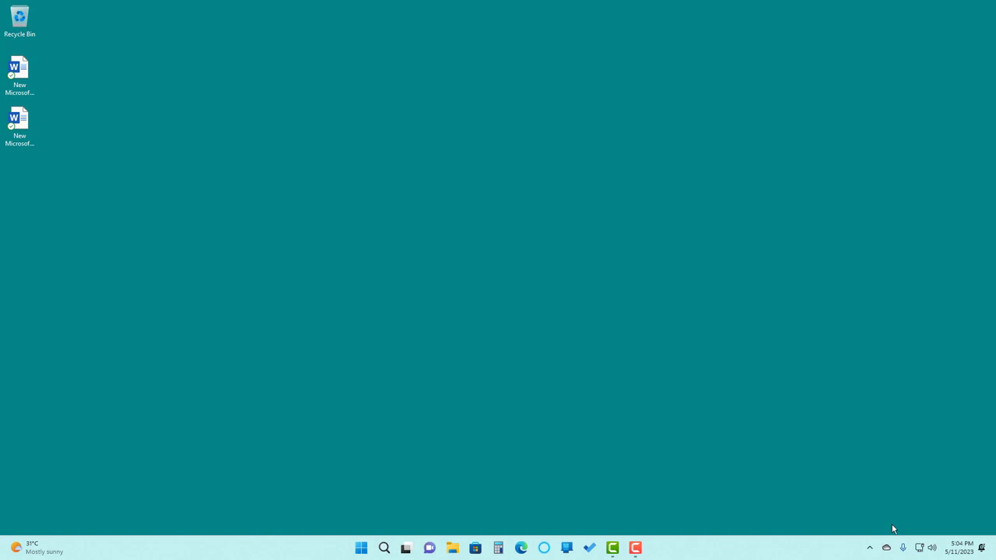
pyautogui.moveTo(886, 548)
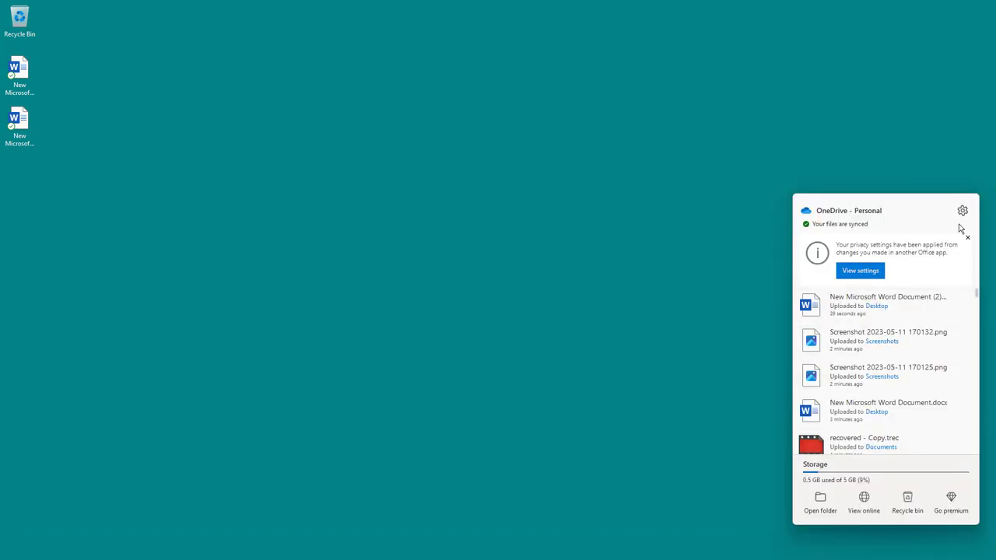
# Show OneDrive's help and settings menu from the sync flyout
pyautogui.click(962, 210)
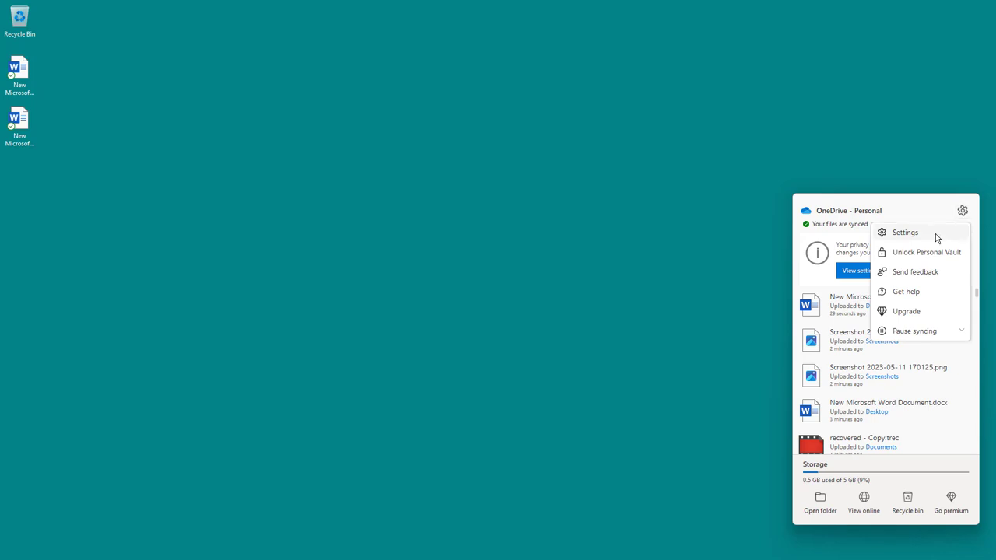
# Bring up OneDrive Settings on the Sync and backup page
pyautogui.click(906, 232)
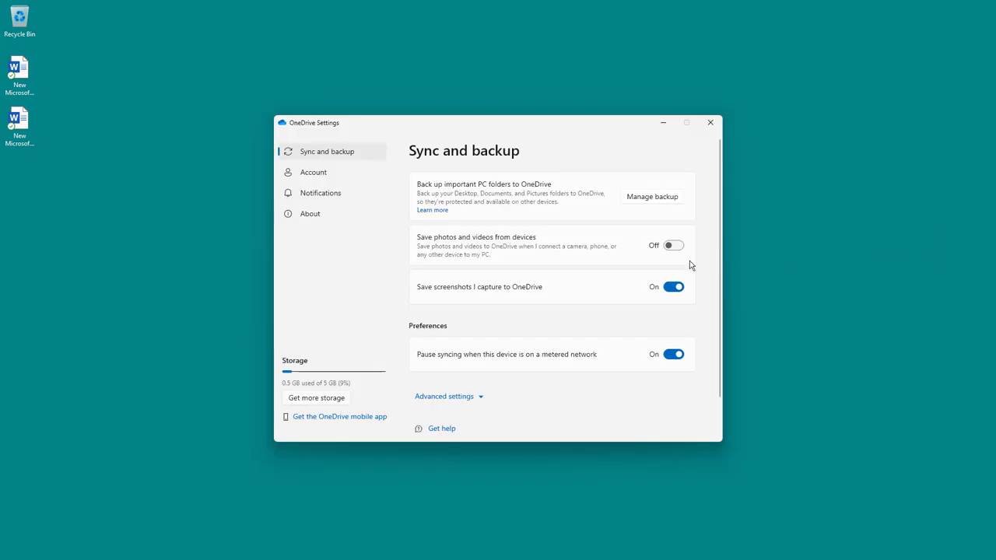
pyautogui.moveTo(495, 215)
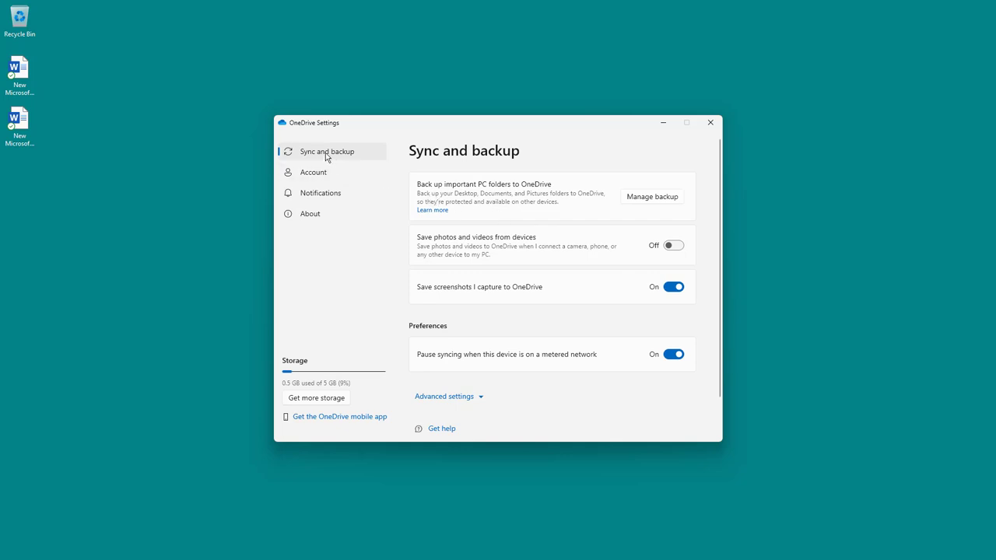
pyautogui.moveTo(458, 181)
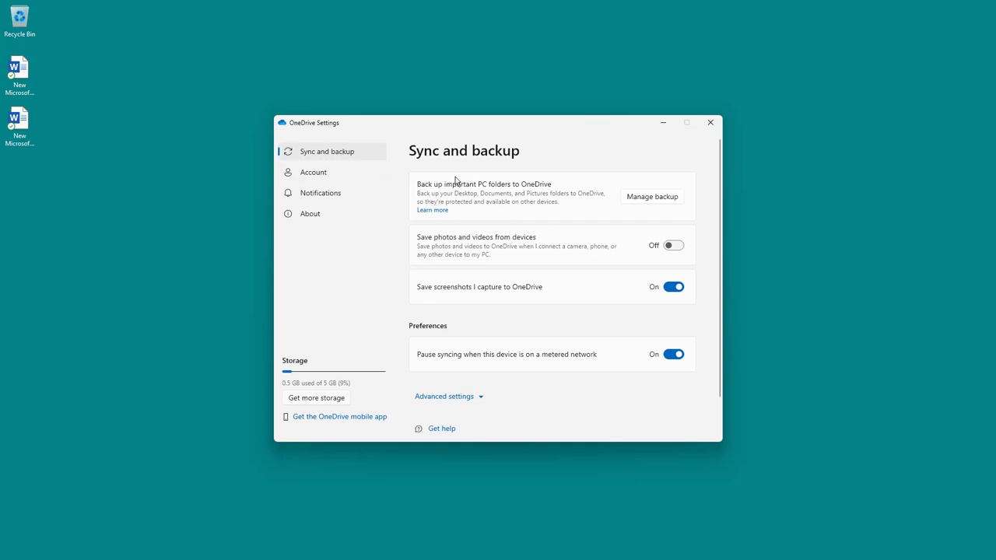
pyautogui.moveTo(620, 215)
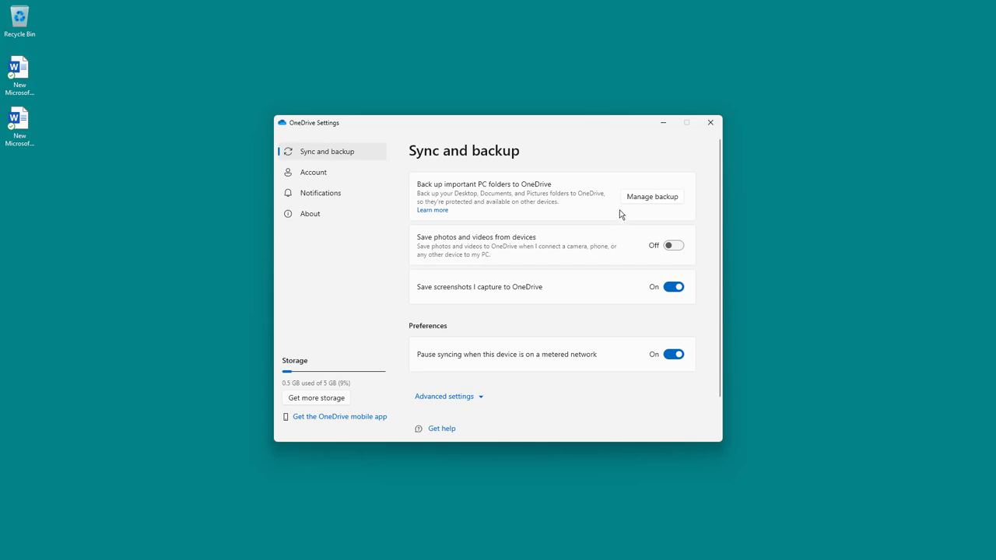
pyautogui.moveTo(535, 215)
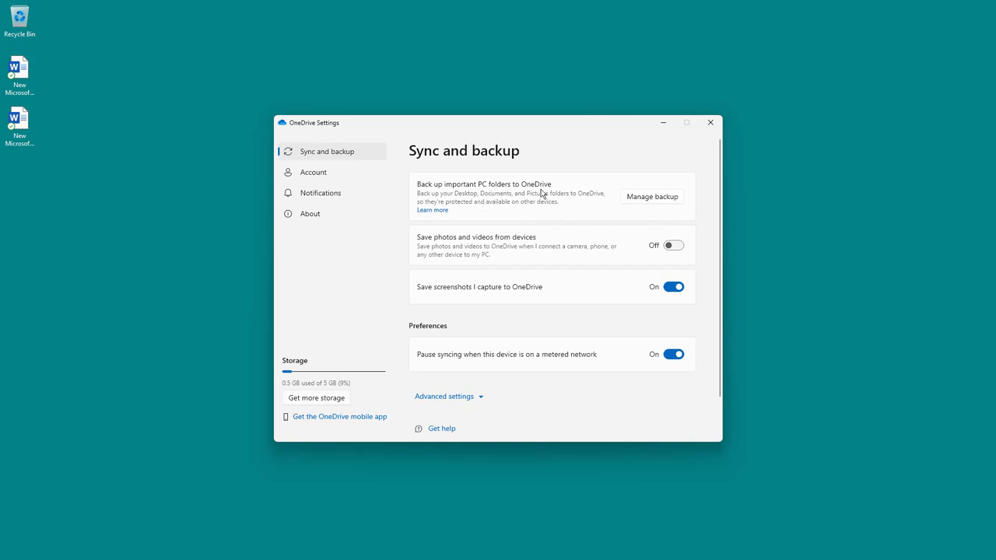
pyautogui.moveTo(646, 202)
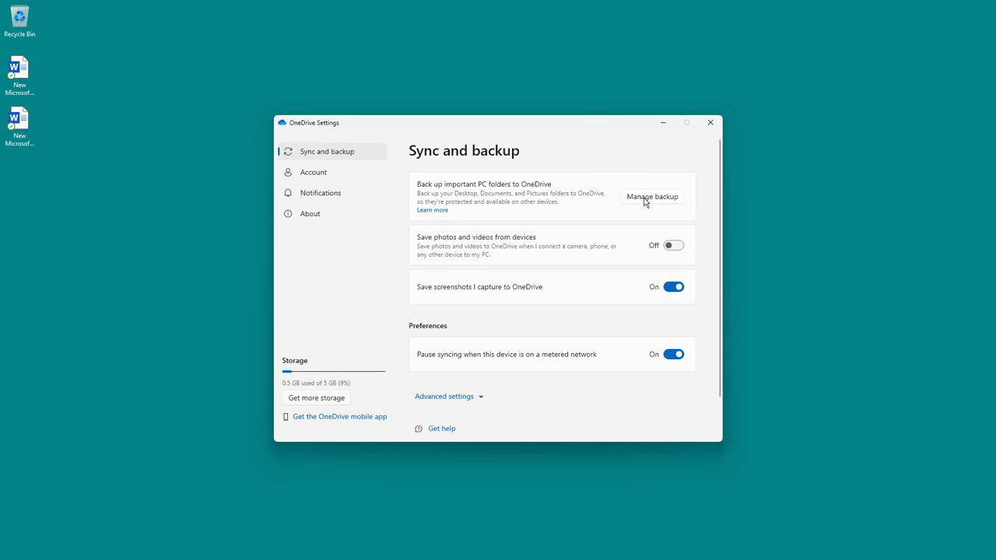
# In Manage backup, switch the Desktop folder toggle off, prompting where to keep its files
pyautogui.click(651, 196)
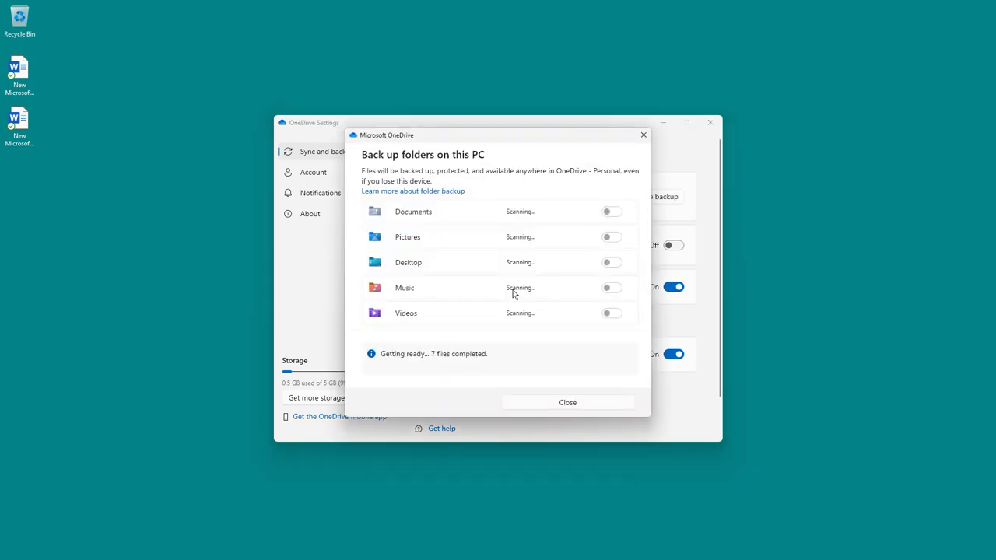
pyautogui.moveTo(545, 348)
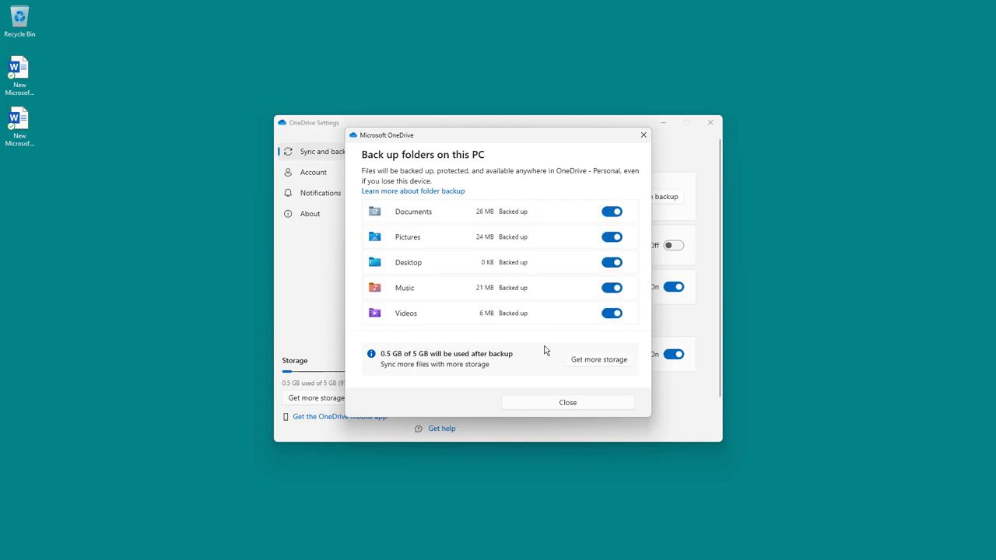
pyautogui.moveTo(603, 283)
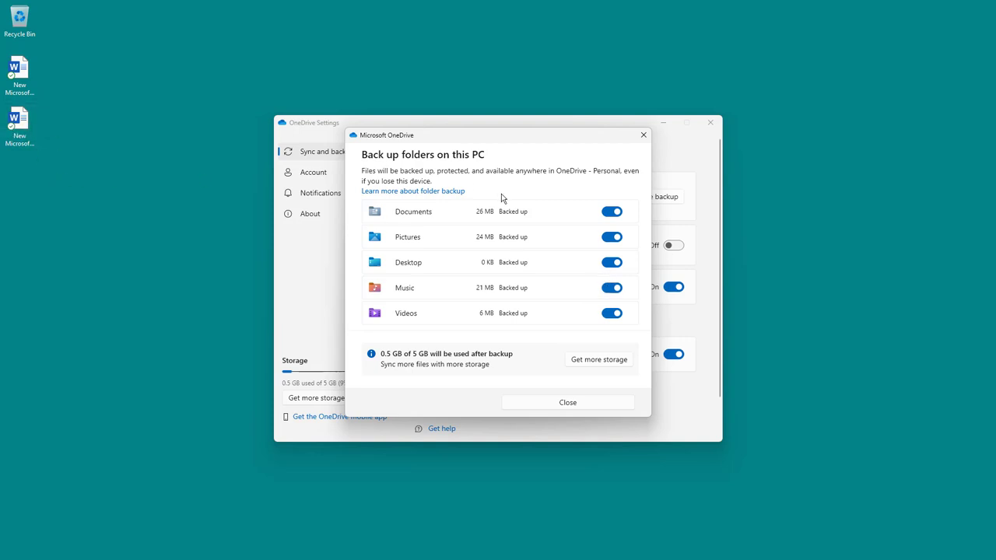
pyautogui.click(611, 261)
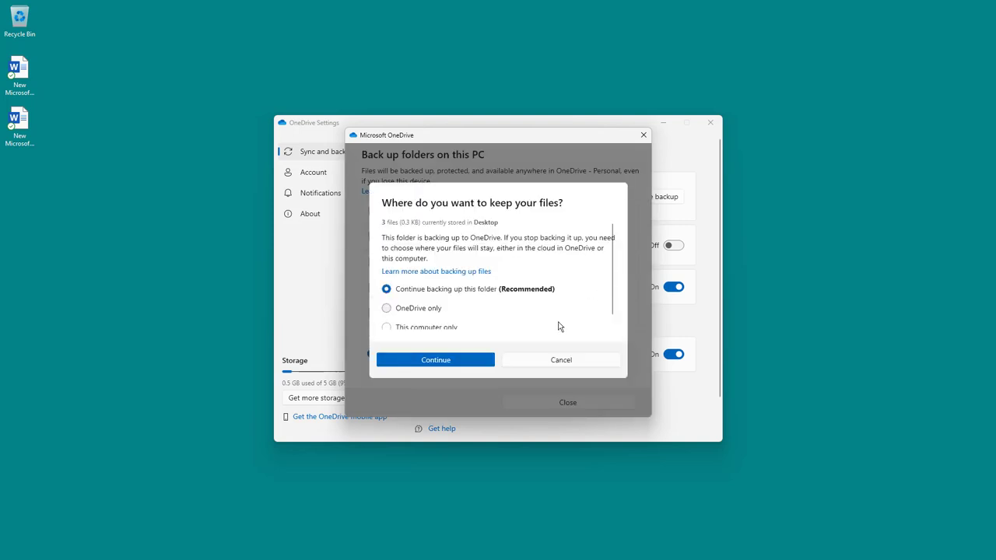
pyautogui.moveTo(433, 303)
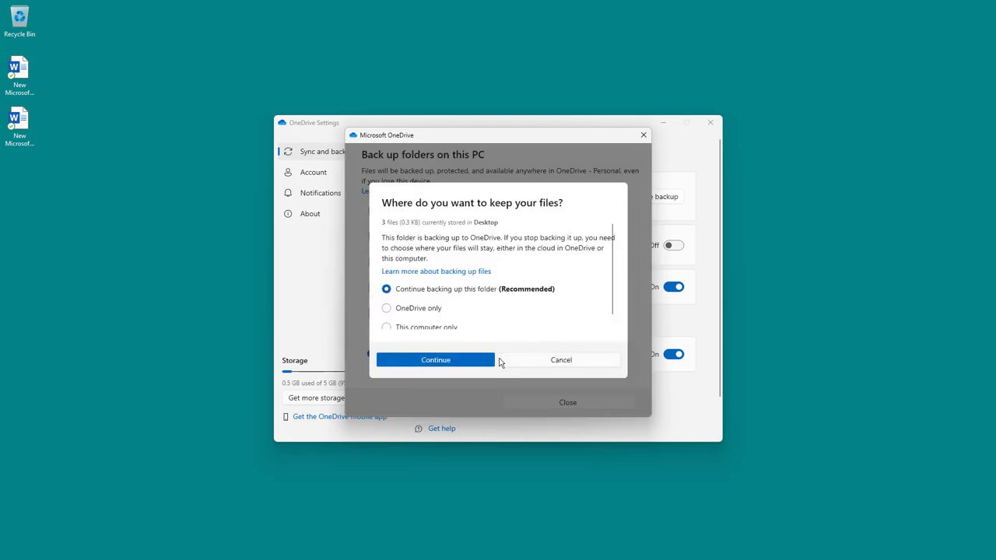
# Stop Desktop backup, keeping files on this computer only, and acknowledge the warnings
pyautogui.click(436, 359)
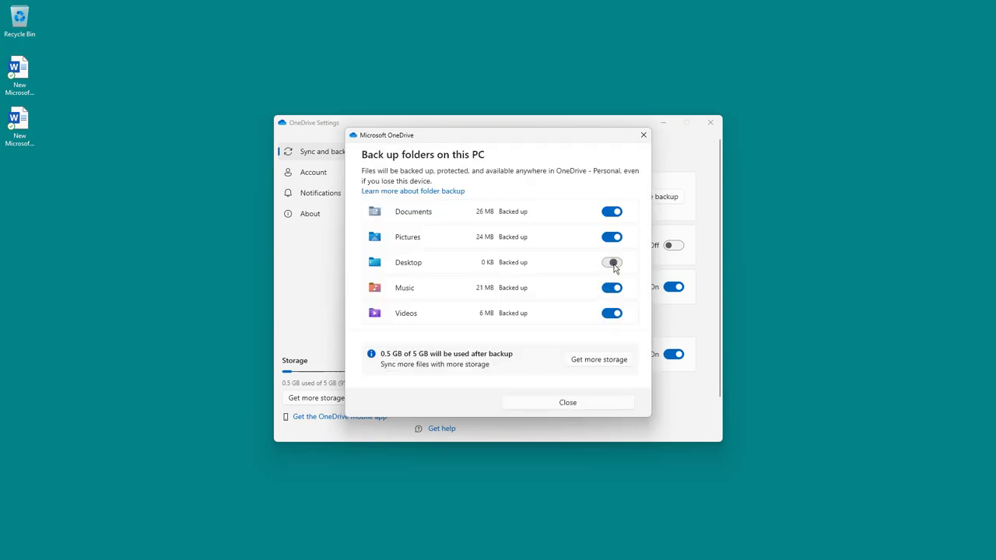
pyautogui.click(611, 261)
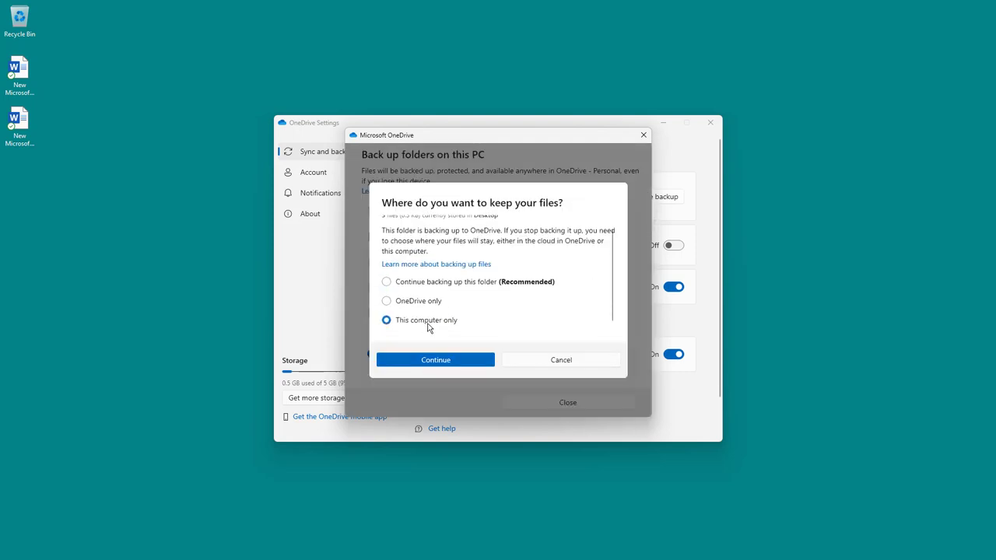
pyautogui.click(436, 359)
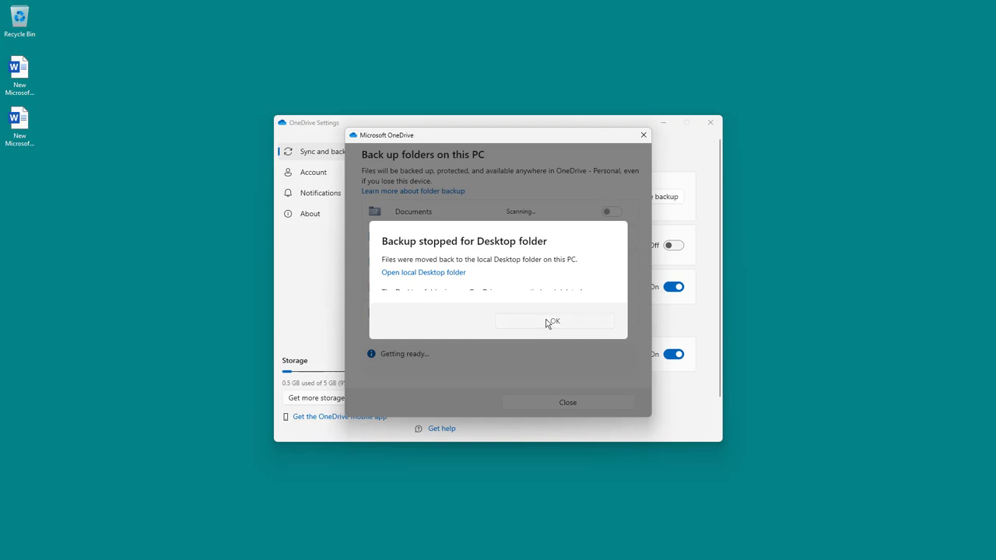
pyautogui.click(554, 320)
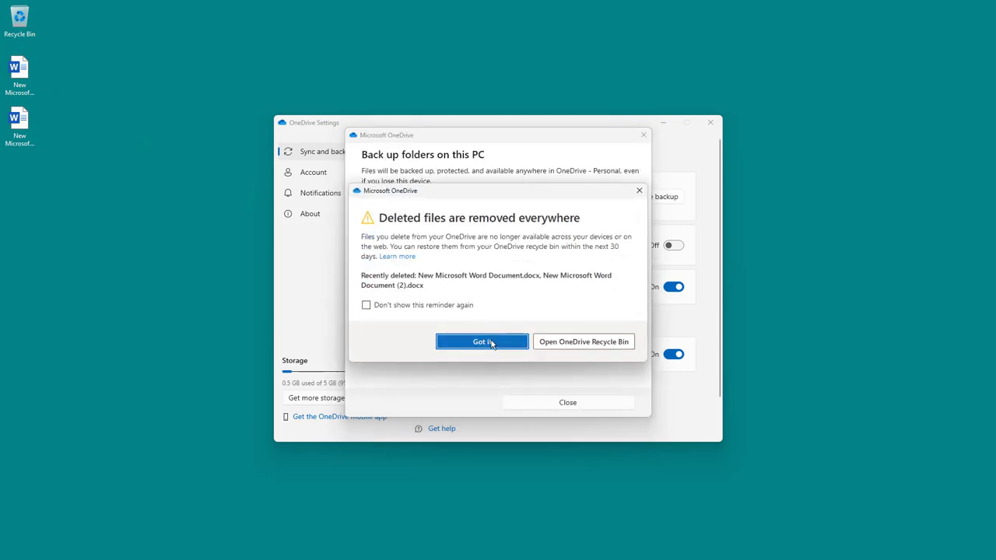
pyautogui.click(482, 342)
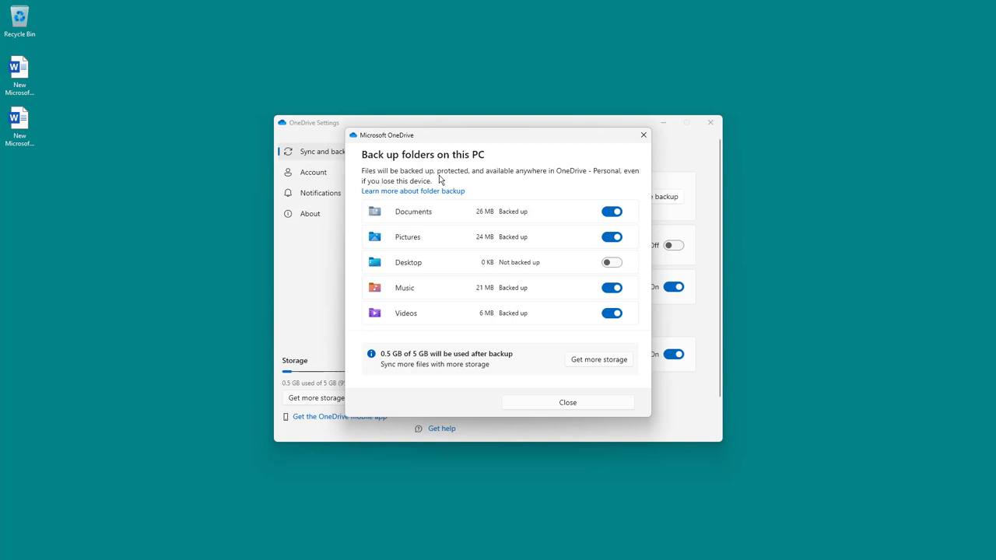
# Re-enable Desktop backup, save the changes and view the sync progress
pyautogui.click(611, 261)
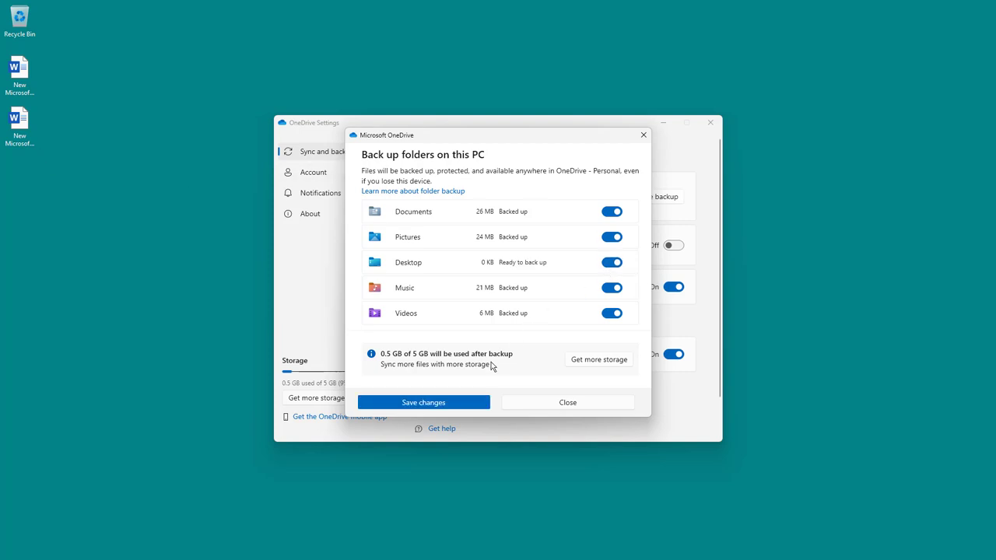
pyautogui.click(423, 401)
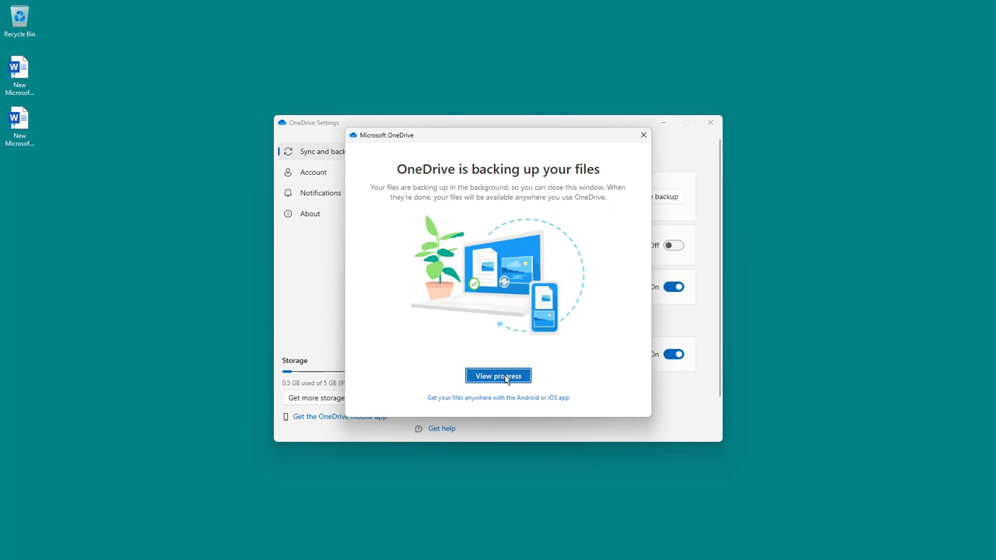
pyautogui.click(498, 375)
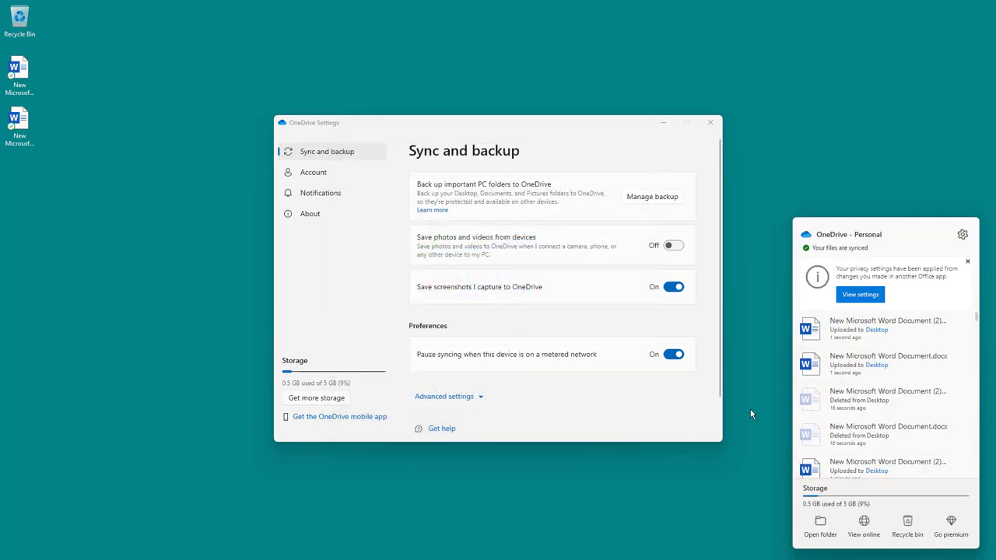
pyautogui.moveTo(426, 236)
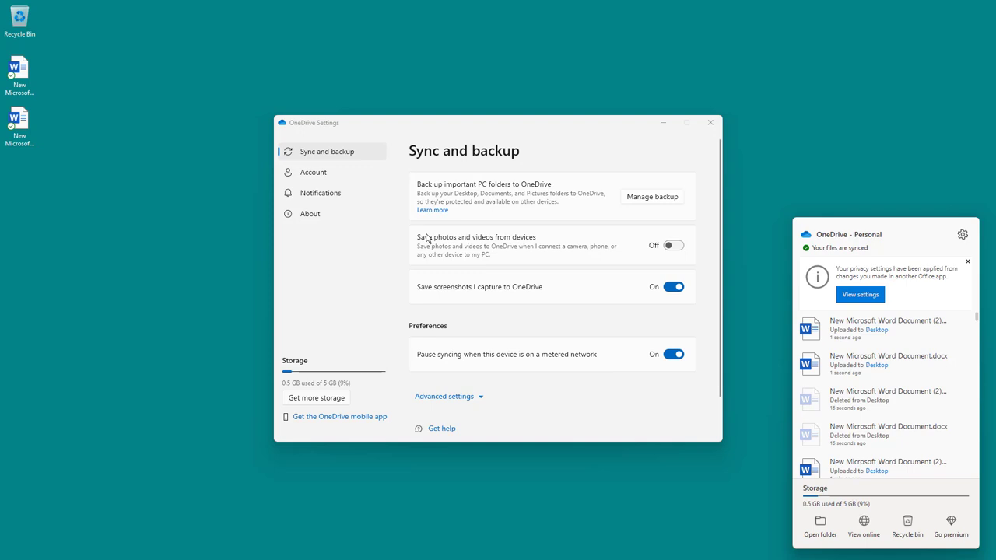
pyautogui.moveTo(537, 243)
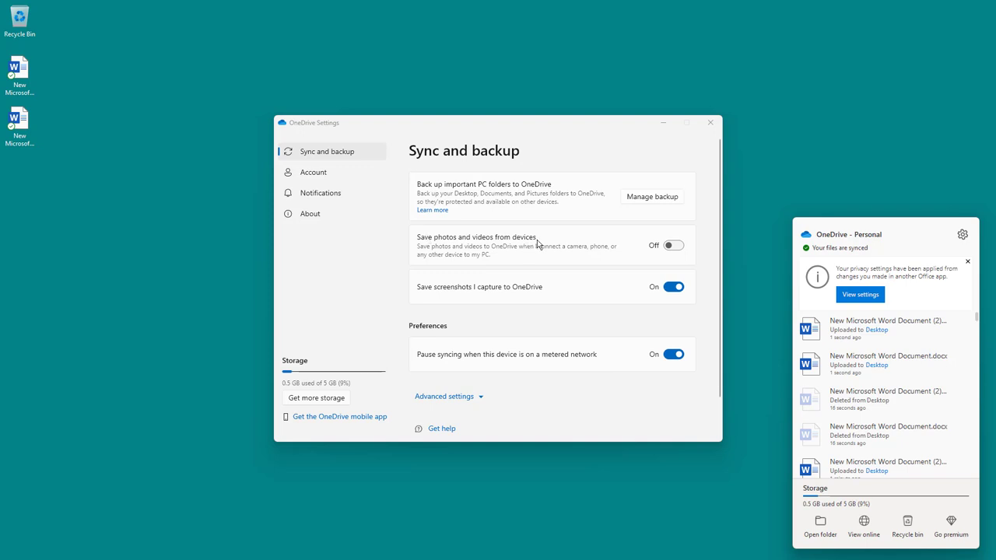
pyautogui.moveTo(556, 274)
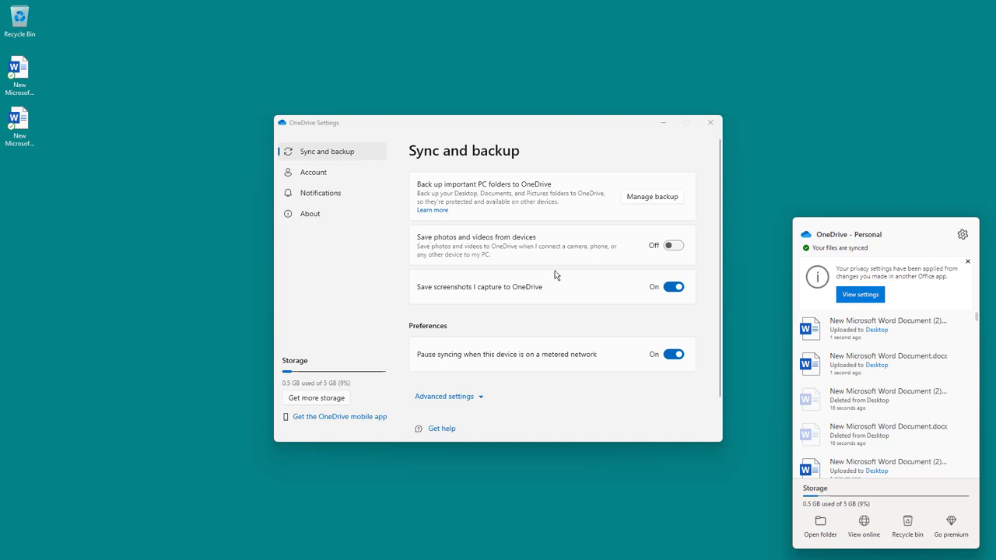
pyautogui.moveTo(498, 241)
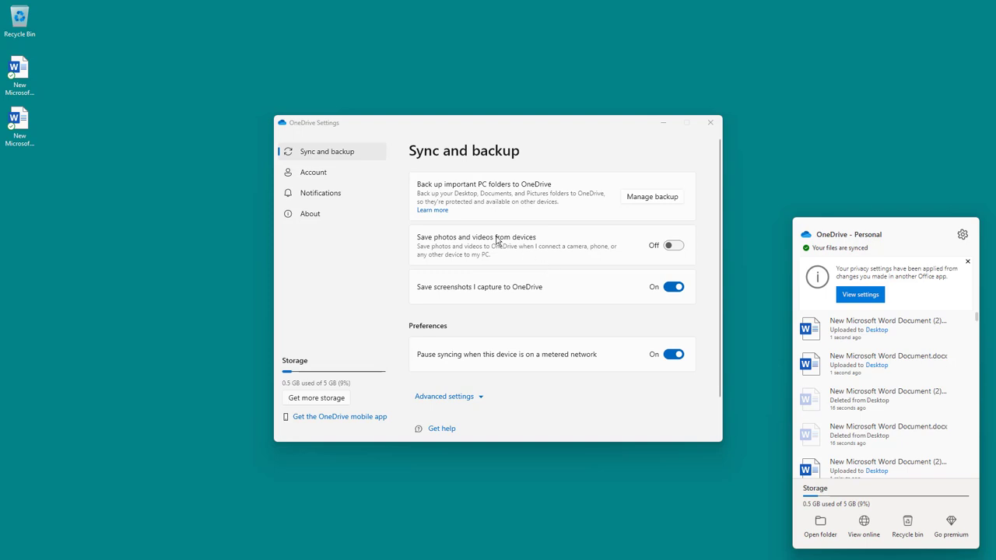
# Try 'Save photos and videos from devices' on, then switch it back off
pyautogui.click(672, 246)
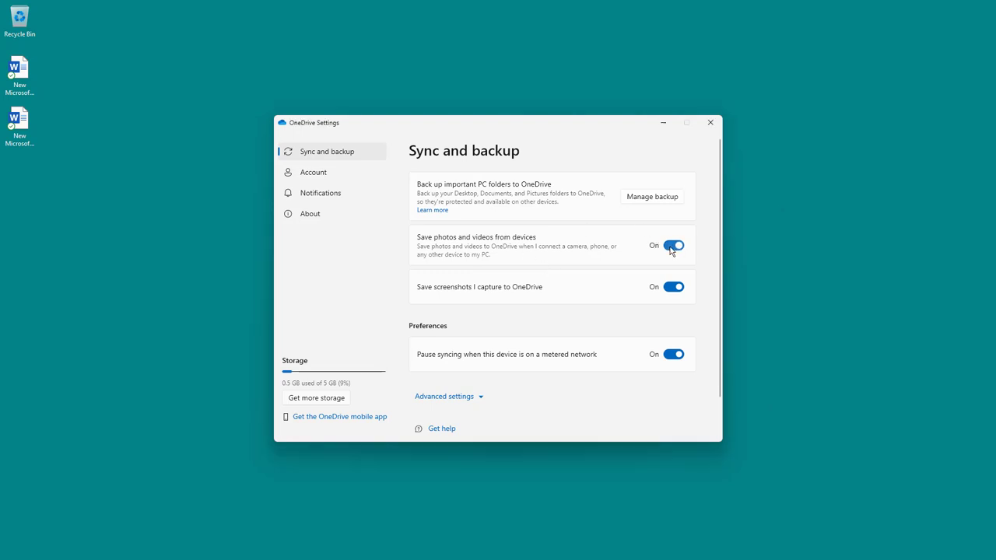
pyautogui.click(672, 246)
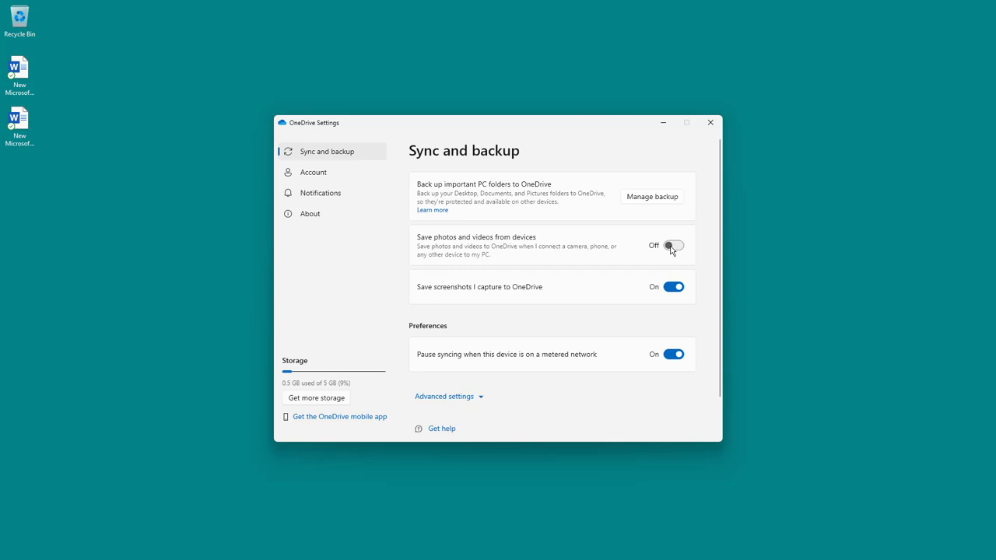
pyautogui.scroll(-3)
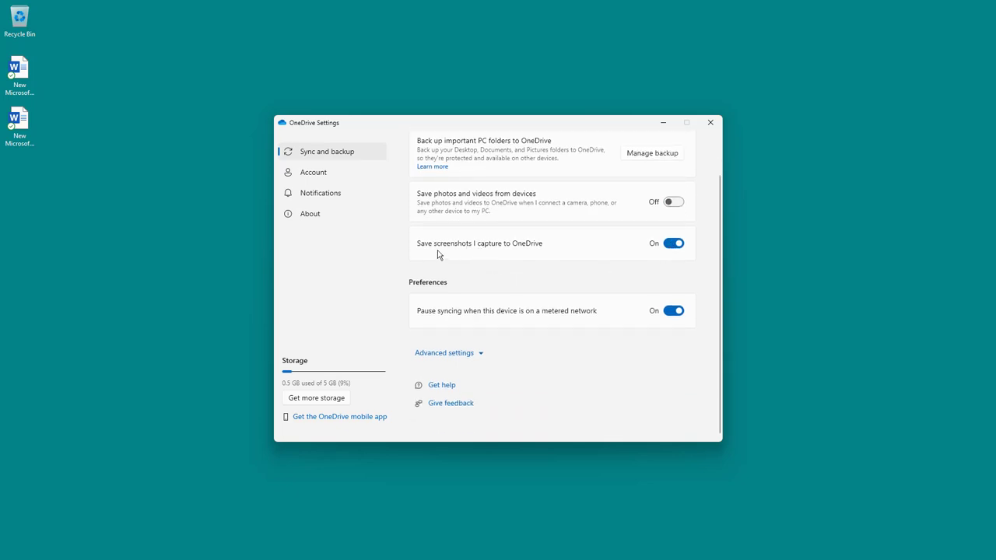
pyautogui.moveTo(629, 243)
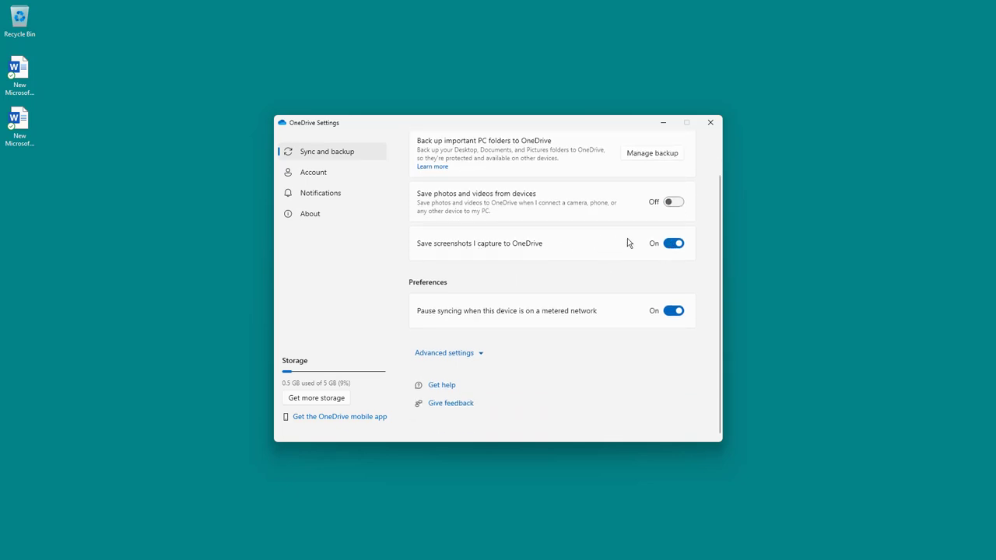
pyautogui.moveTo(481, 164)
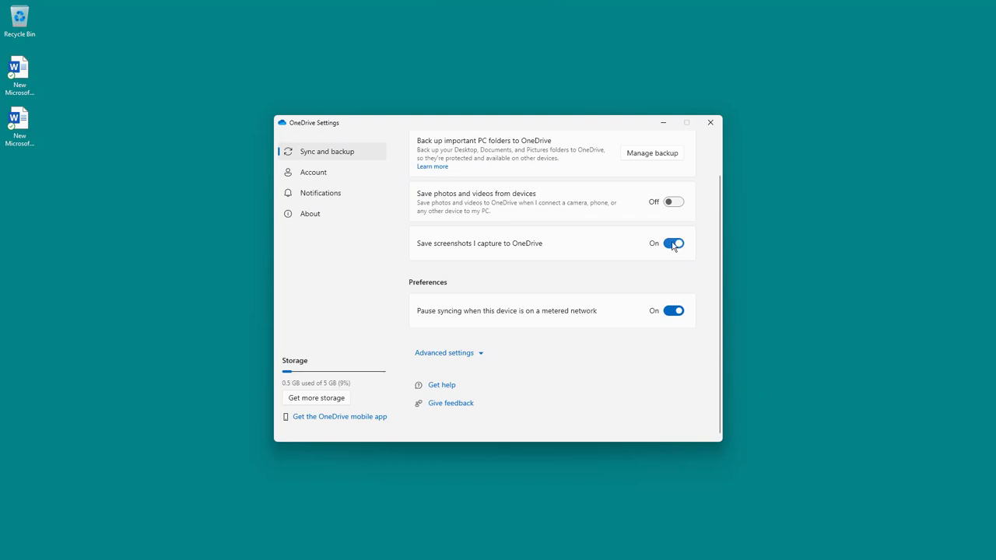
pyautogui.click(672, 243)
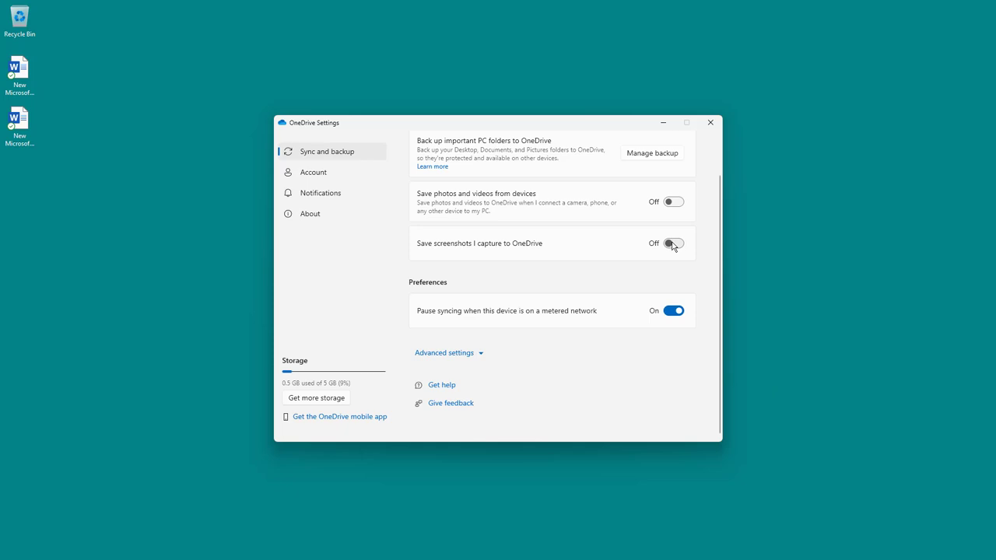
pyautogui.click(672, 243)
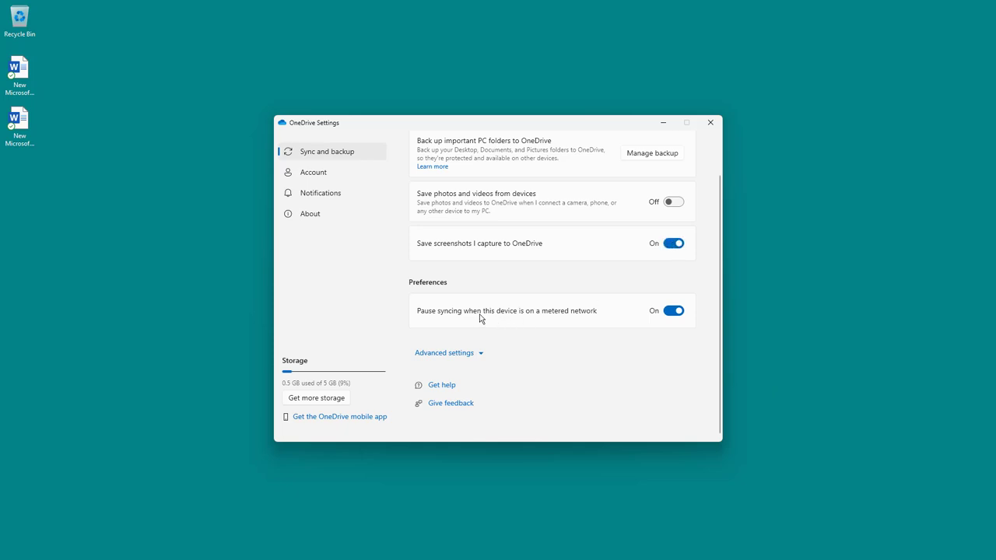
pyautogui.click(672, 311)
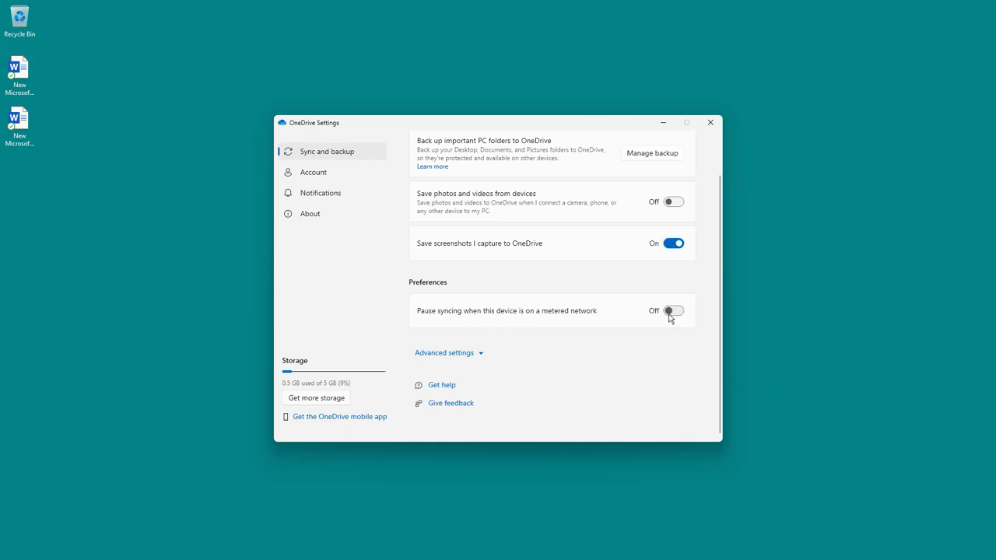
pyautogui.click(672, 312)
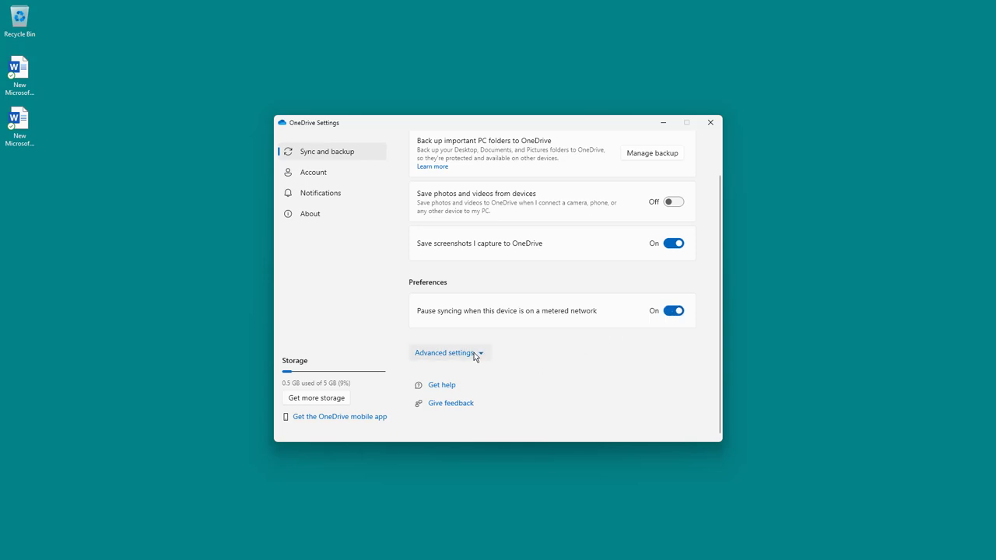
# Reveal Advanced settings and limit the download rate to 100 KB/s
pyautogui.click(445, 352)
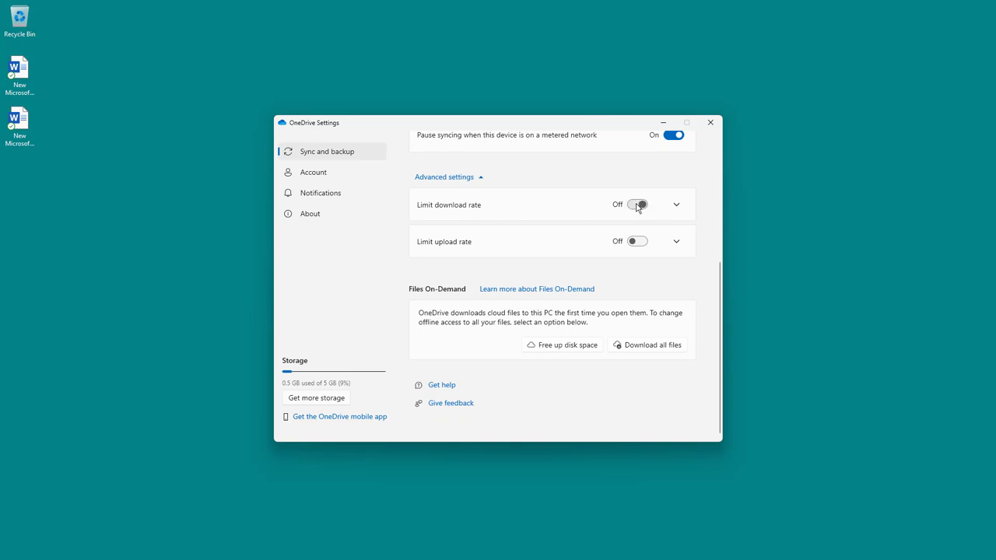
pyautogui.click(637, 204)
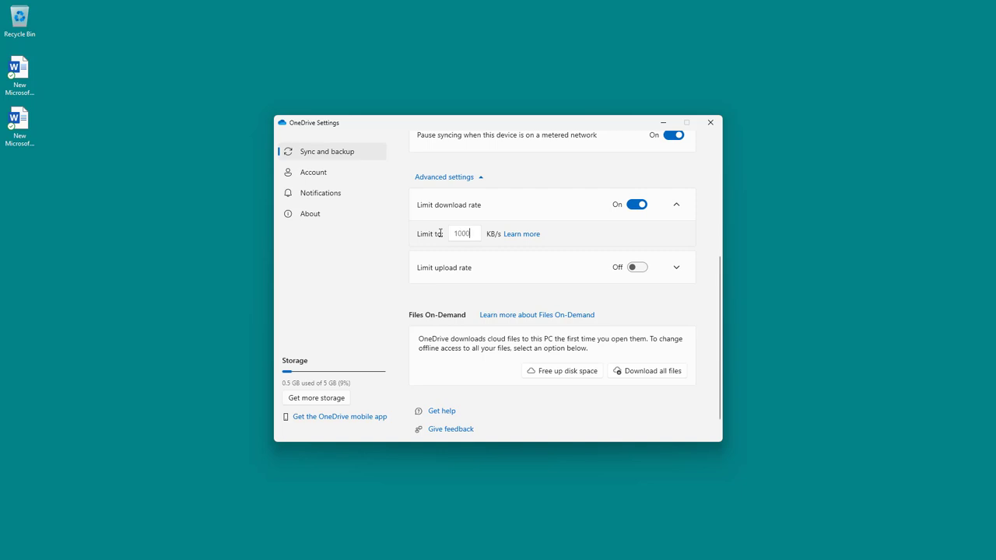
pyautogui.press('Backspace')
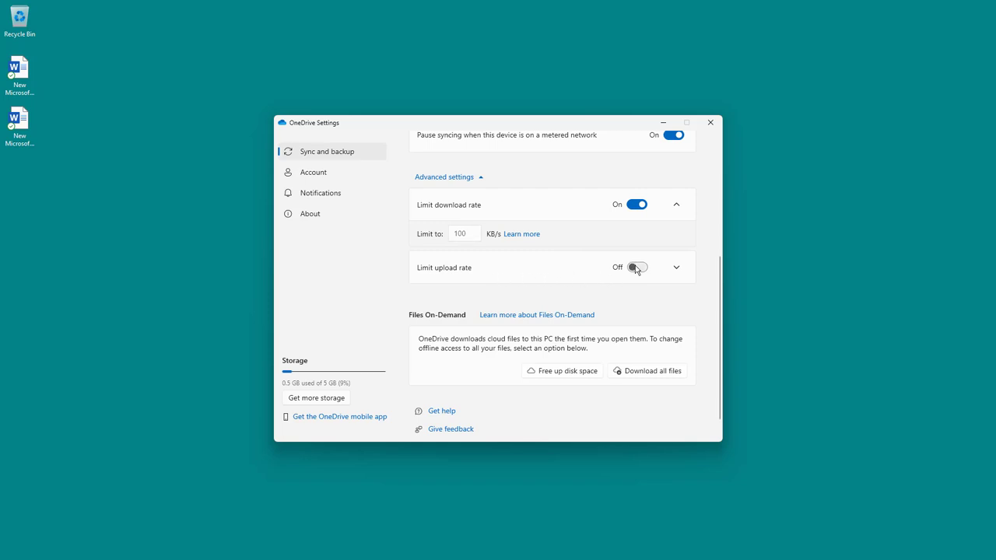
# Enable the upload rate limit and set it to adjust automatically
pyautogui.click(638, 267)
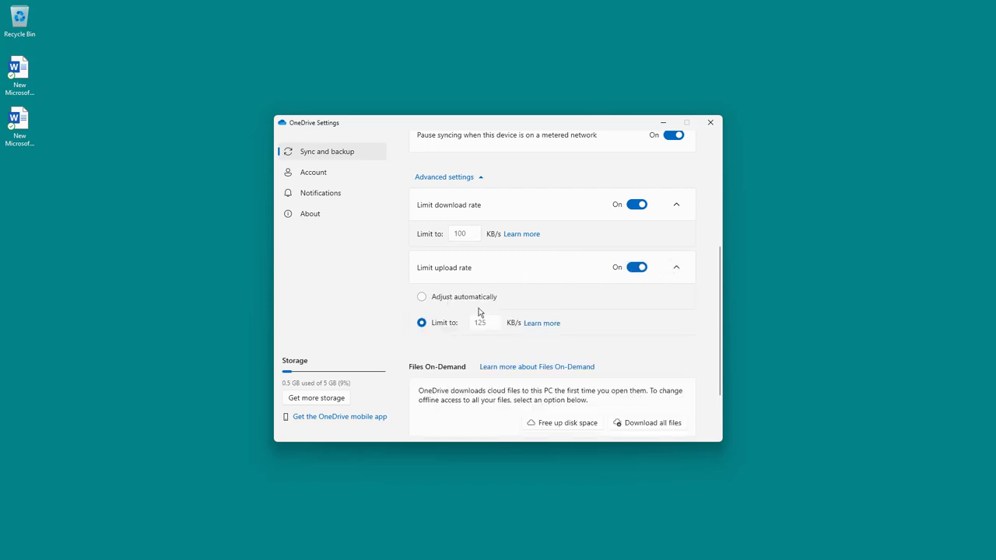
pyautogui.click(420, 296)
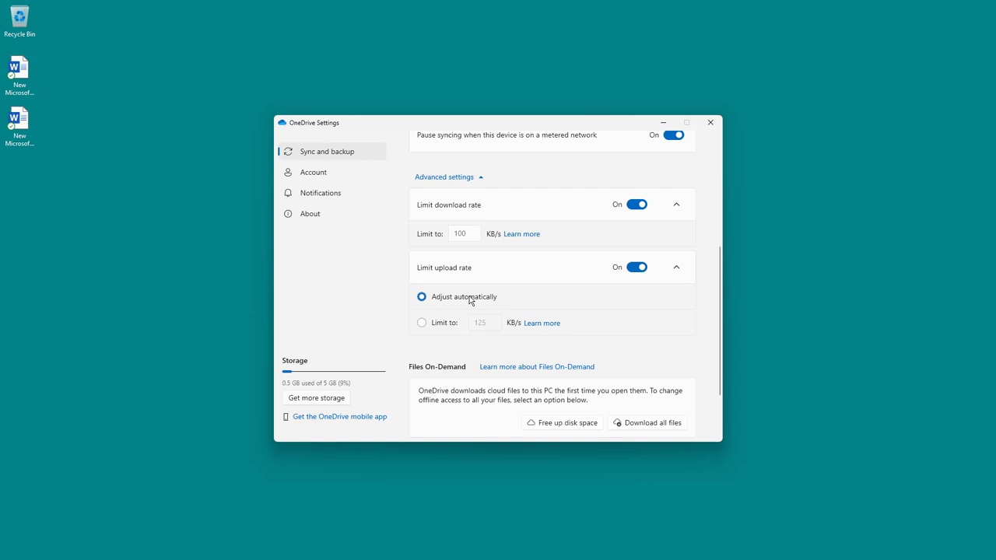
pyautogui.moveTo(542, 264)
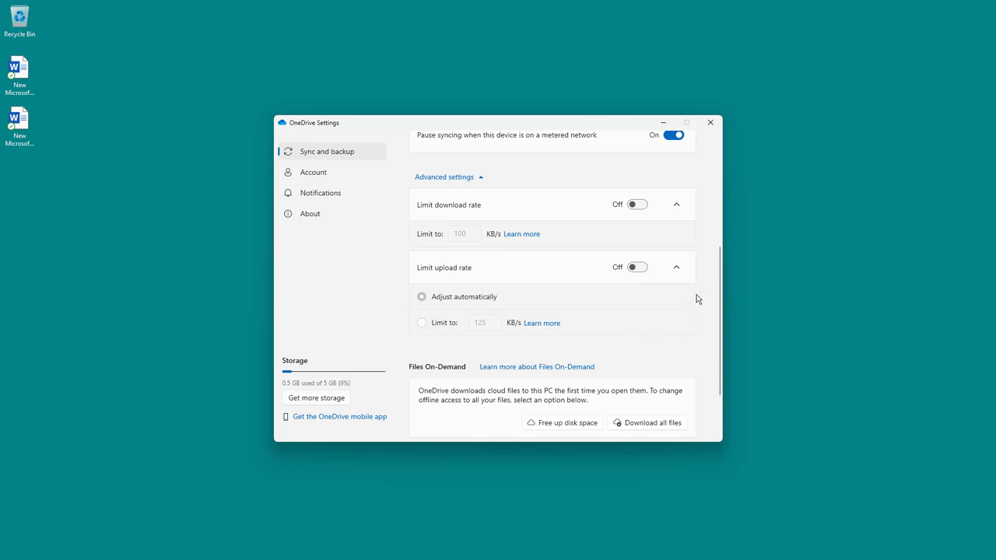
pyautogui.moveTo(667, 302)
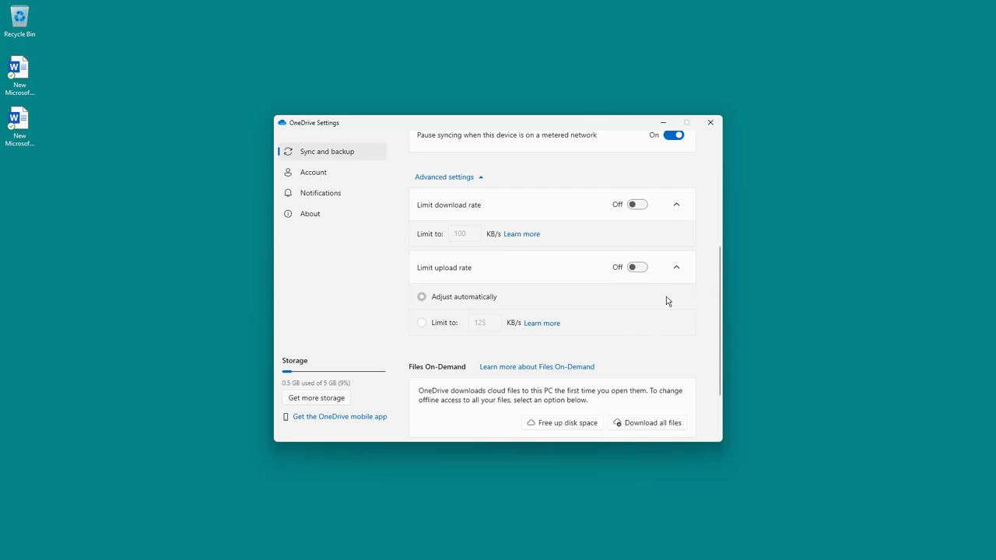
pyautogui.moveTo(721, 325)
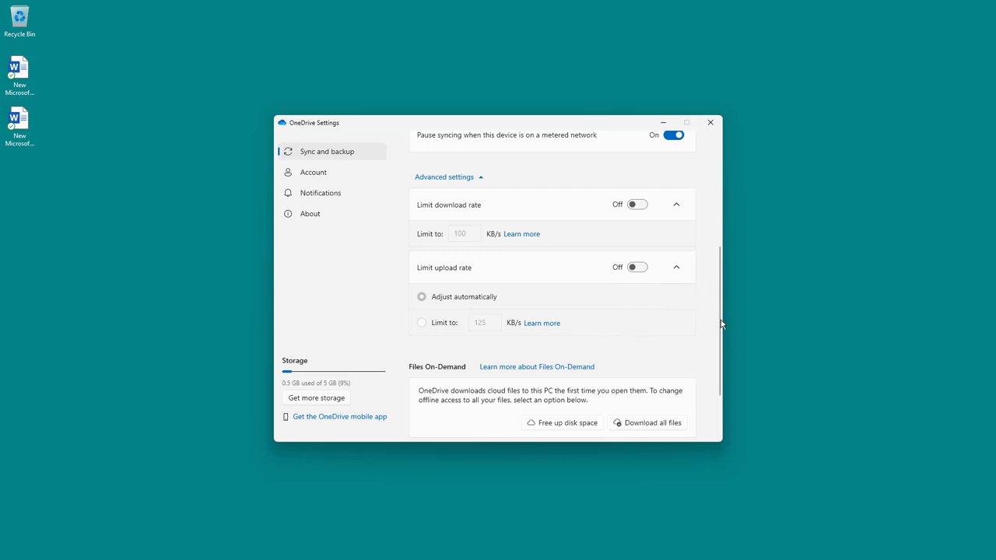
pyautogui.scroll(3)
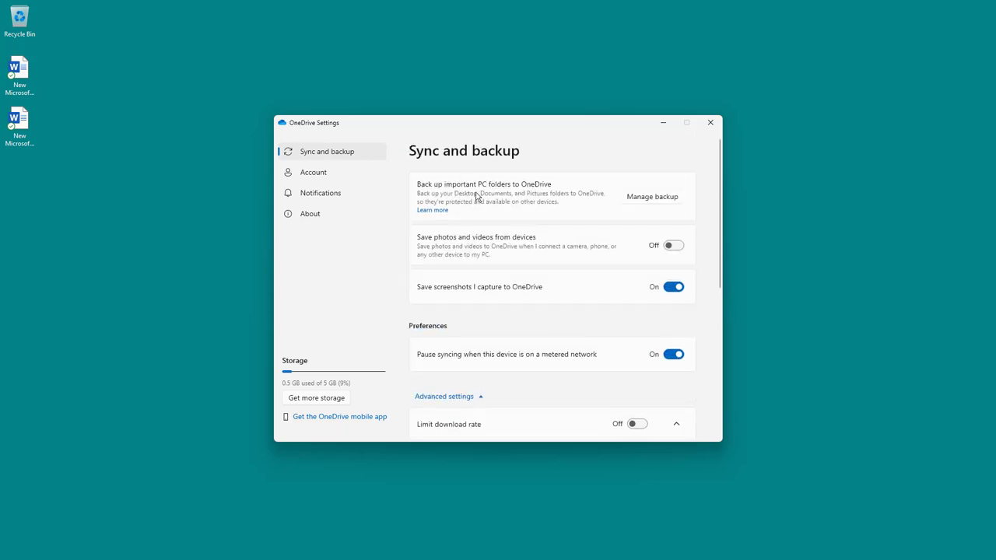
pyautogui.moveTo(575, 288)
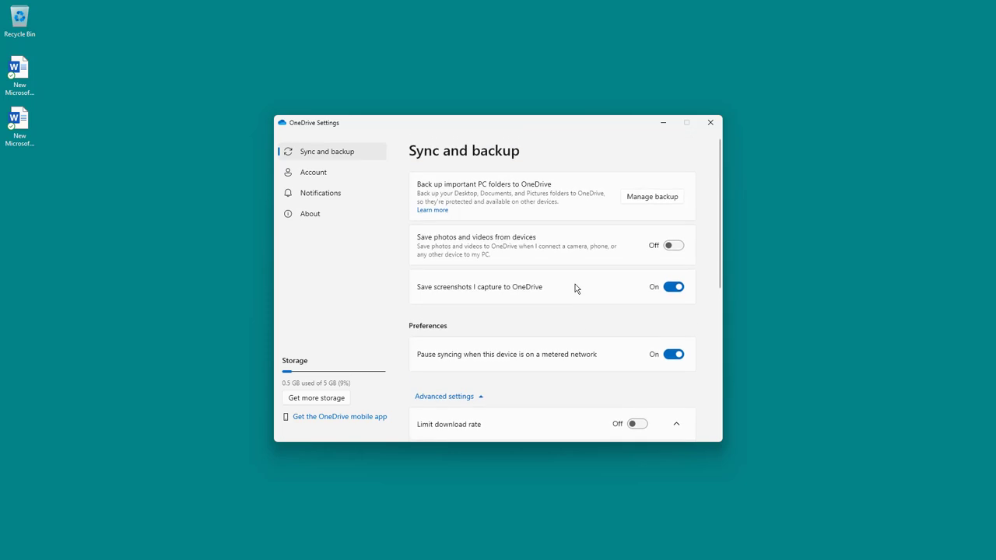
pyautogui.moveTo(613, 281)
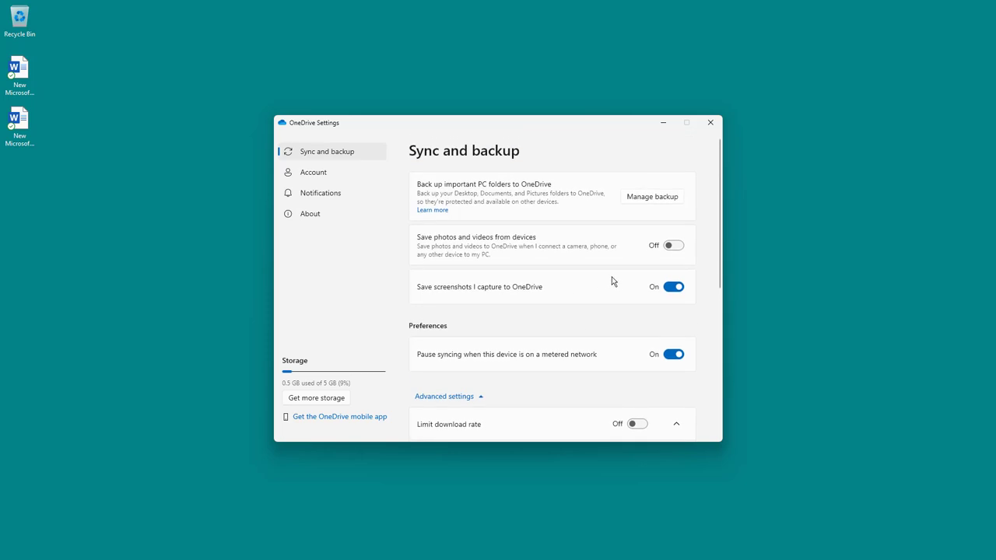
pyautogui.moveTo(750, 283)
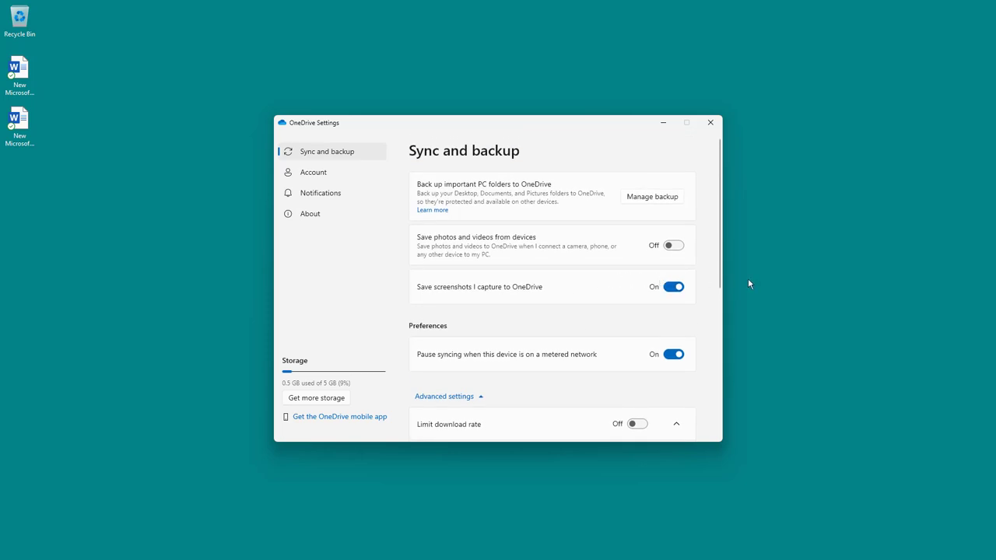
pyautogui.moveTo(749, 283)
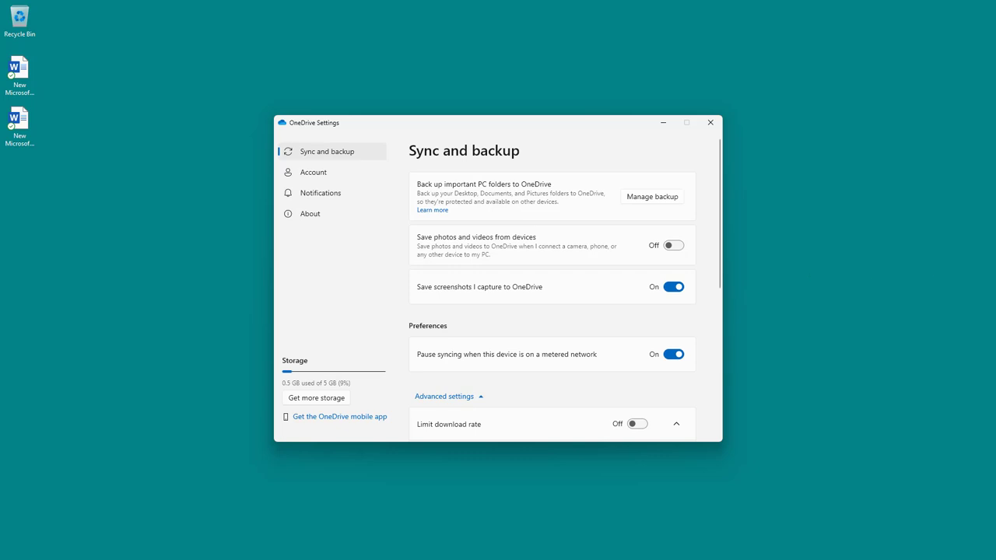